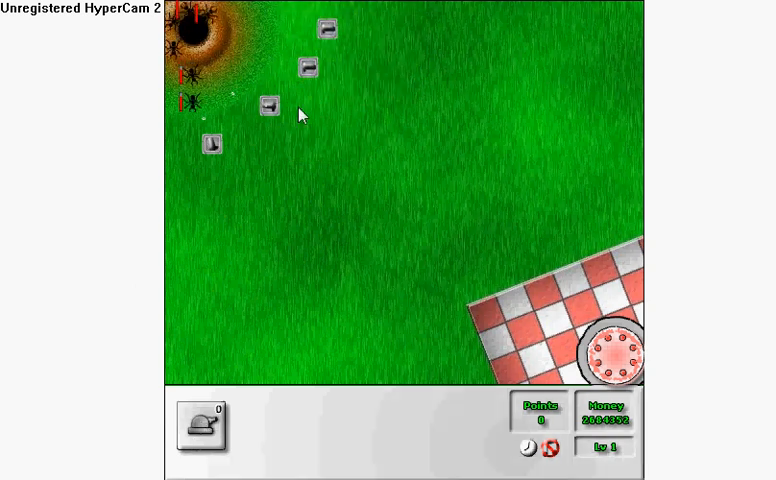
# Place a tower beside the ants' path near the top-left nest.
pyautogui.click(210, 144)
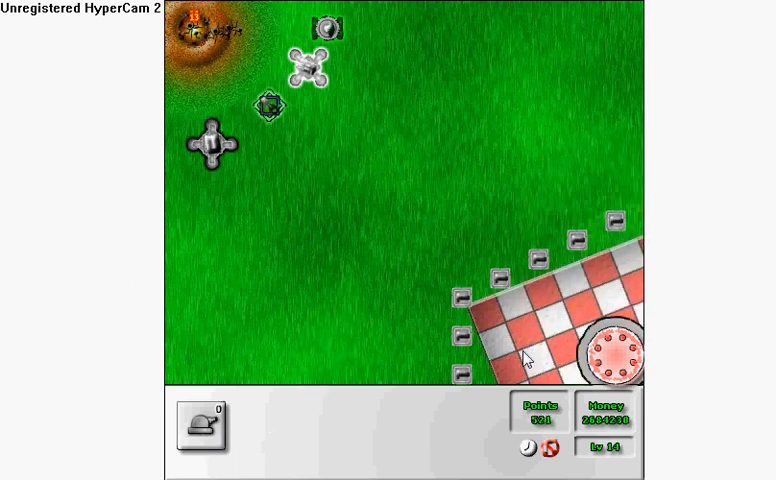
# Place a tower beside the picnic blanket's edge.
pyautogui.click(202, 436)
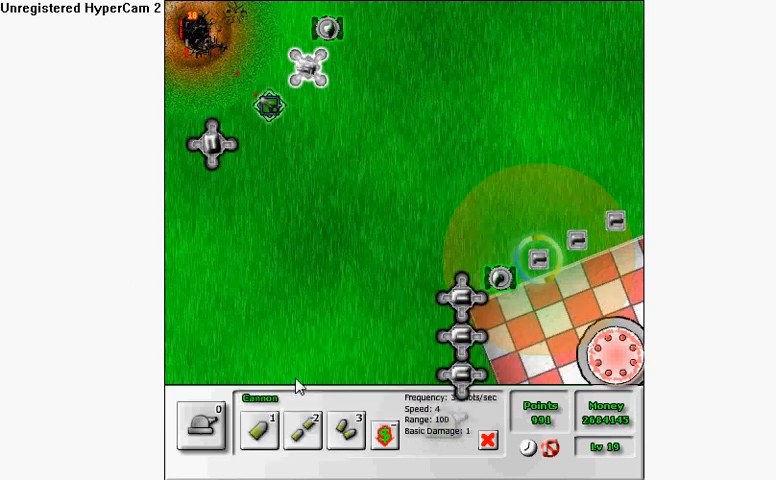
pyautogui.moveTo(264, 440)
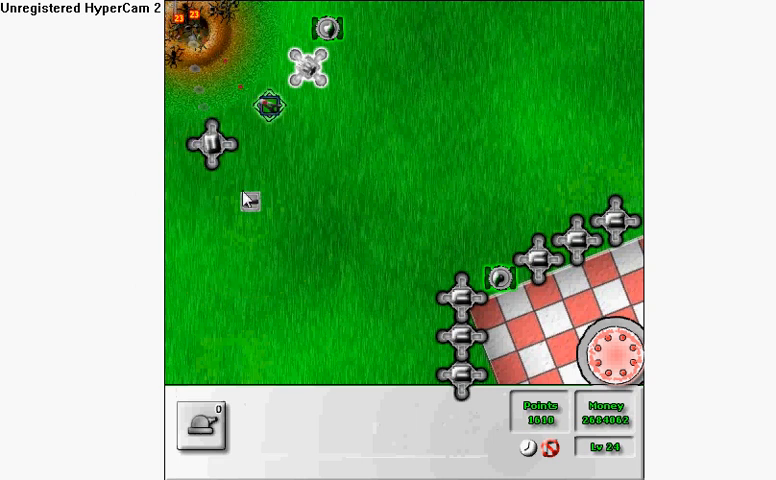
# Place a tower out in the middle of the field.
pyautogui.click(200, 428)
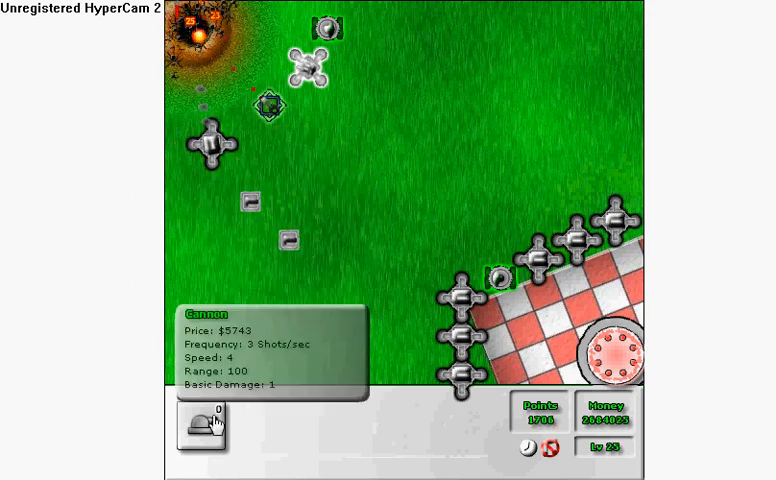